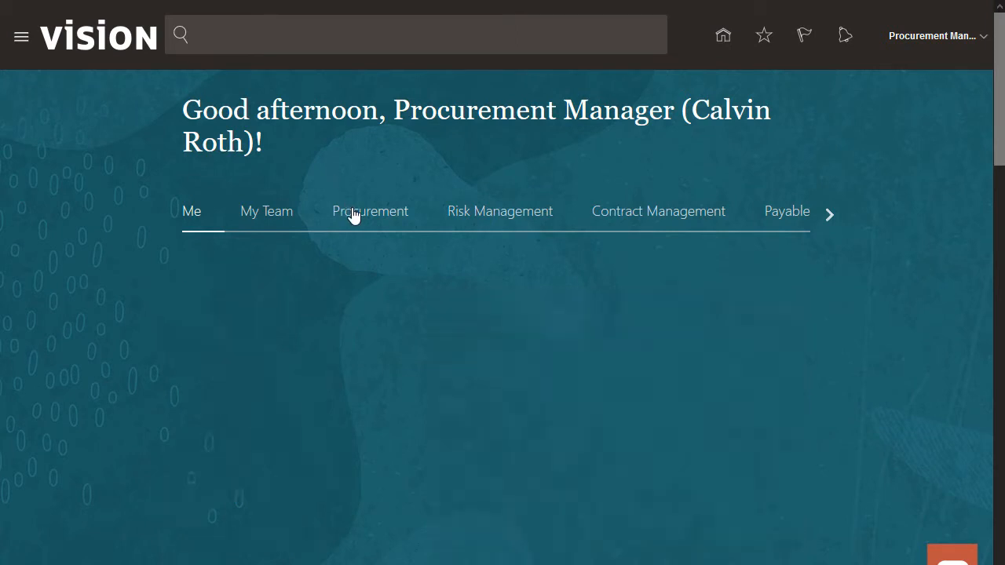
Step: Go from Procurement to Catalogs and open Manage Supplier Content Map Sets
left_click(370, 212)
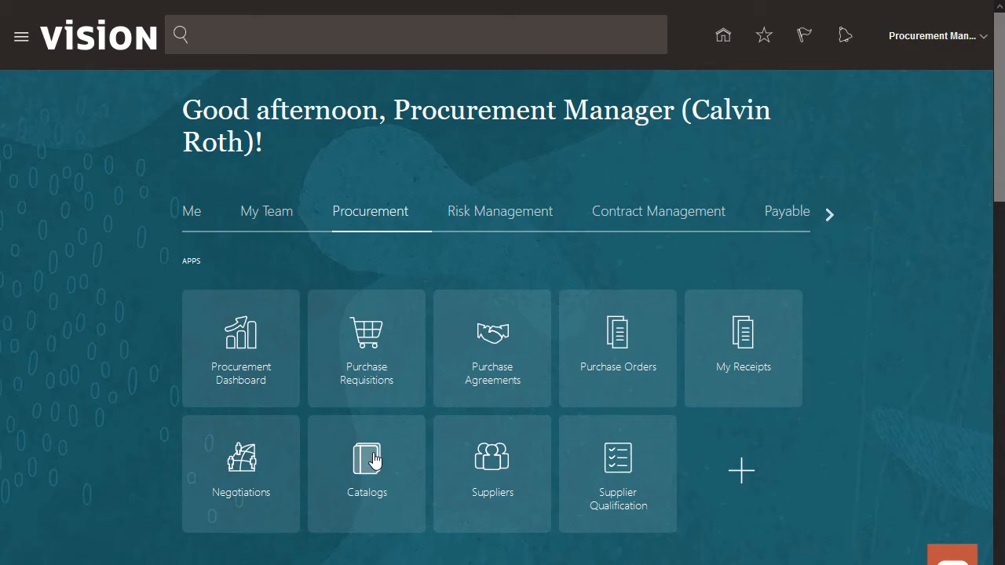
left_click(367, 460)
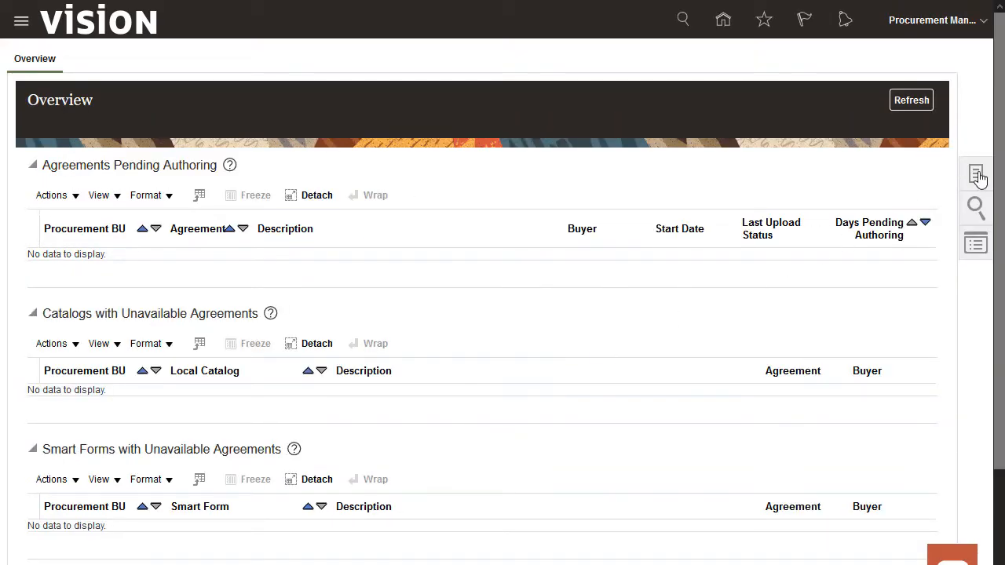
left_click(977, 175)
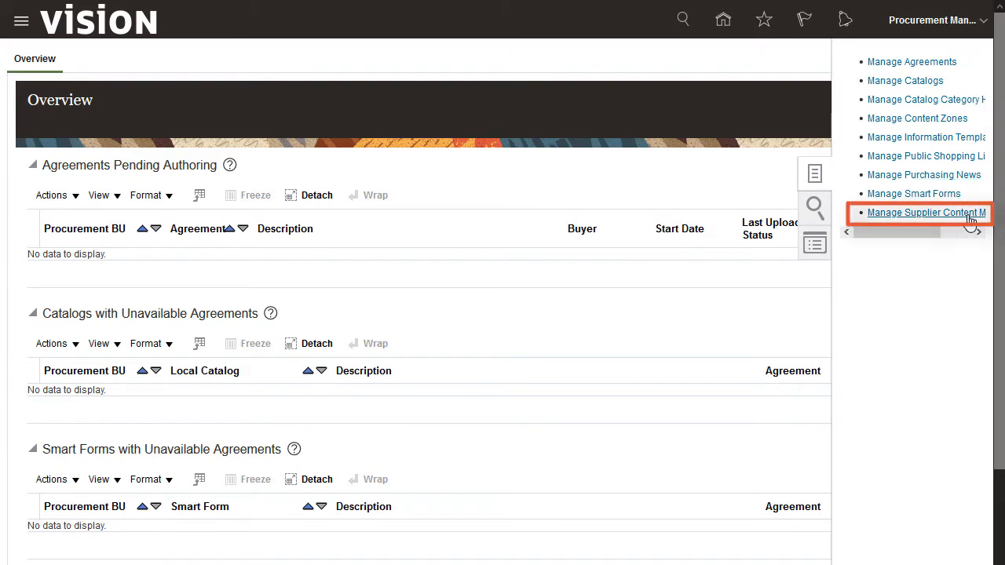
left_click(926, 213)
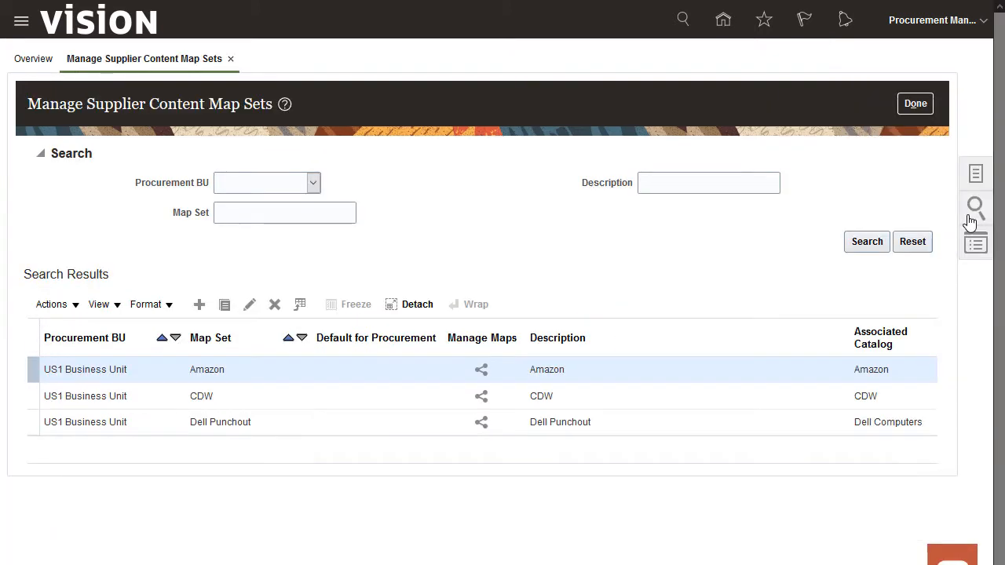
mouse_move(451, 295)
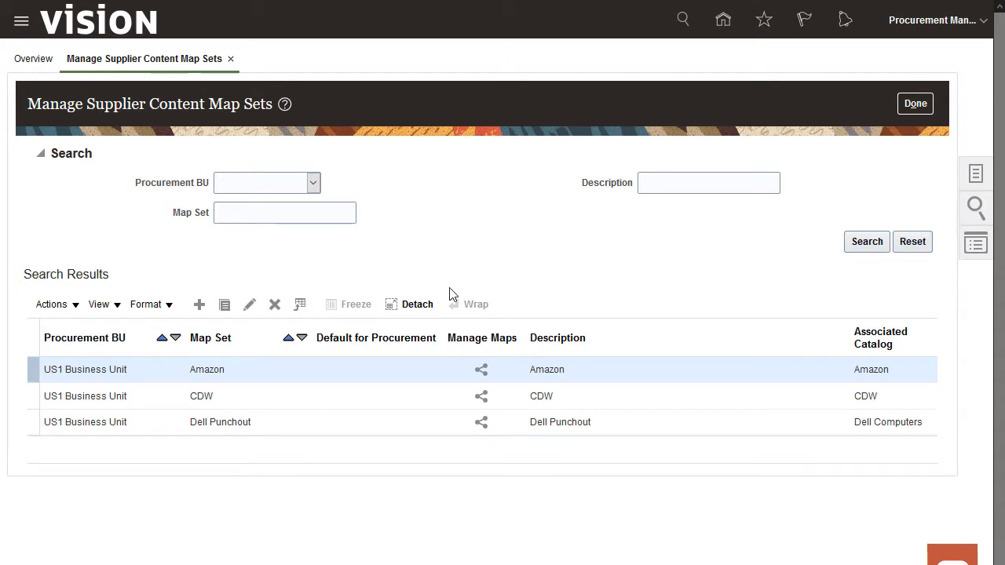
Step: Create and save default map set 'Paper Supplies' for US1 Business Unit, described as printer and copier paper
left_click(199, 305)
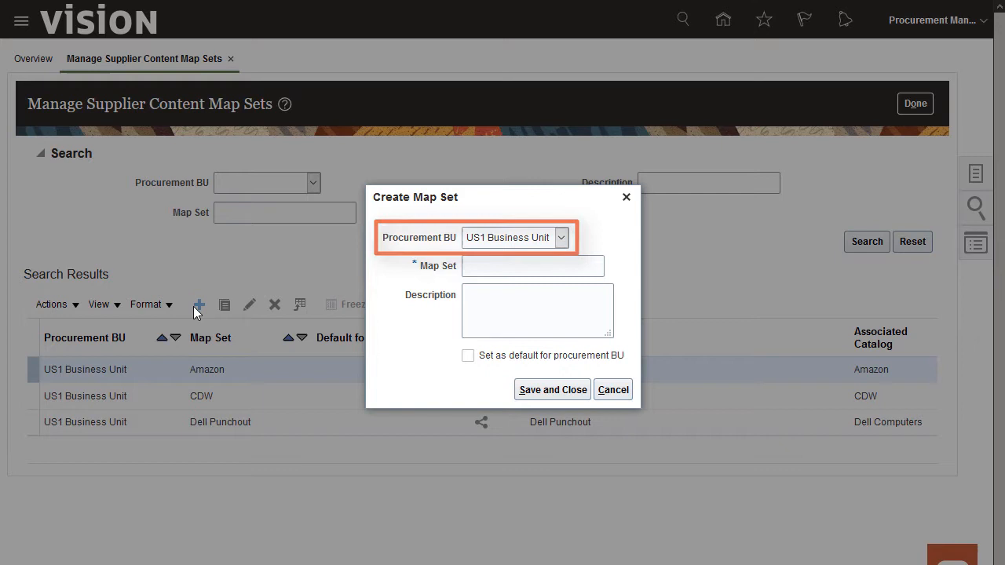
left_click(533, 265)
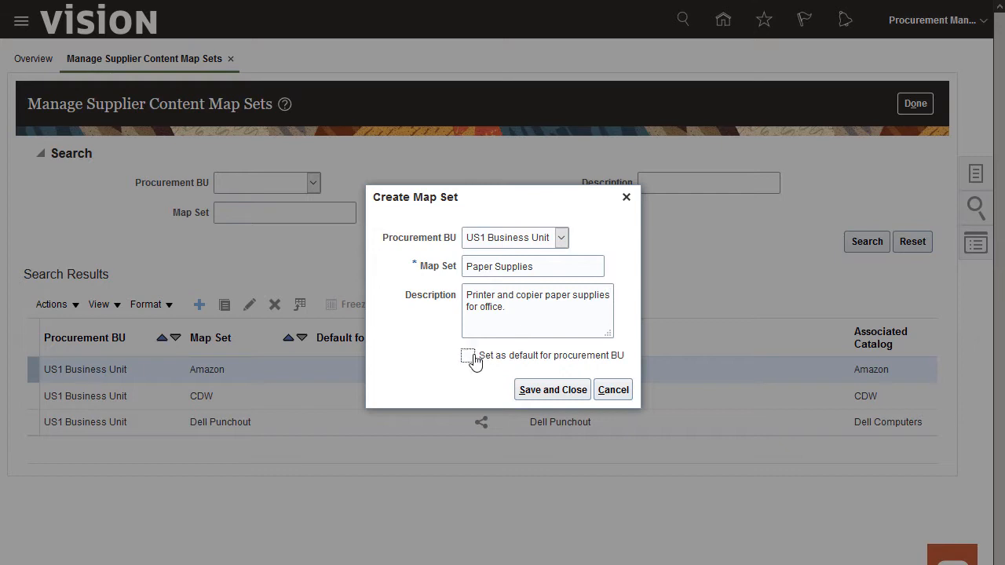
left_click(468, 356)
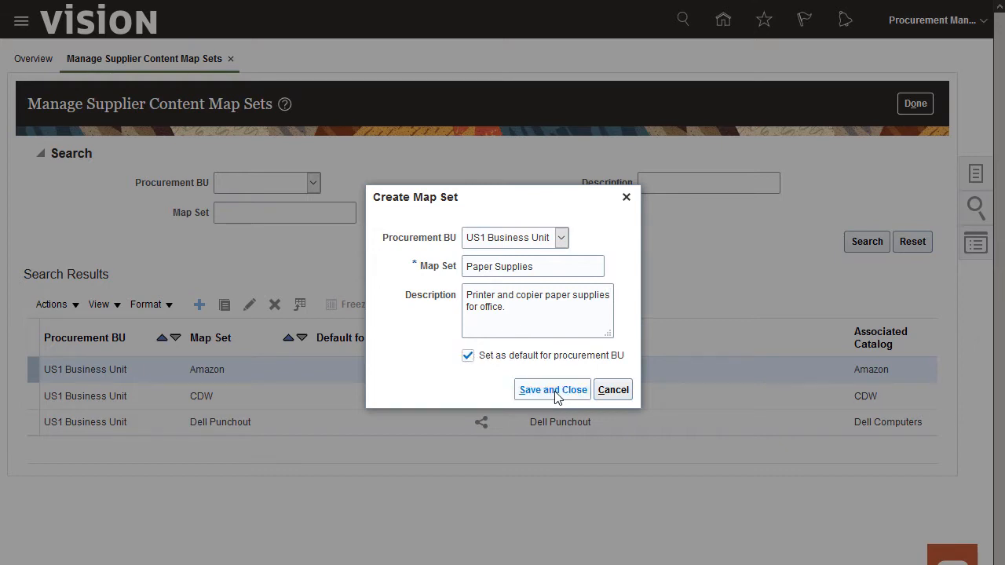
left_click(552, 390)
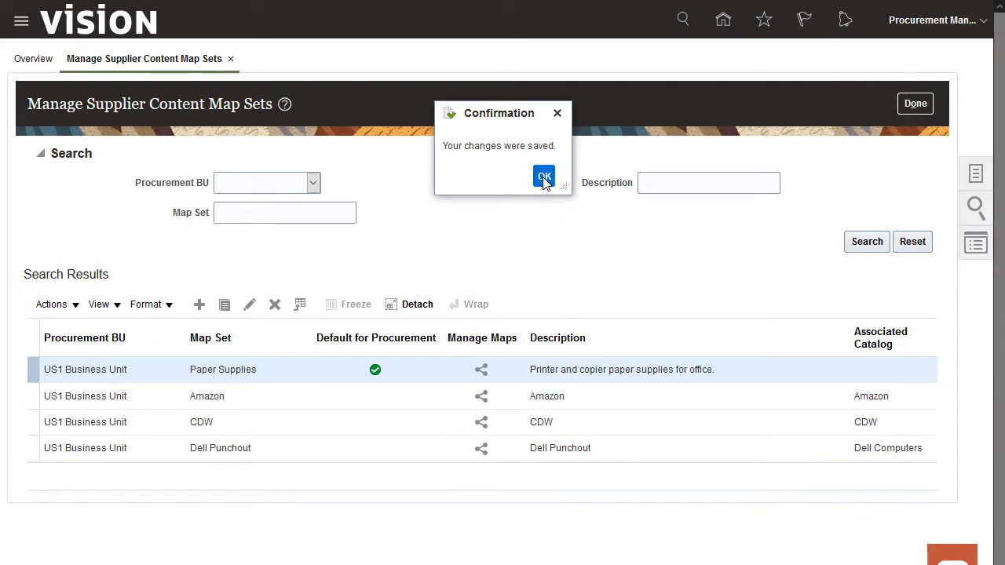
left_click(544, 176)
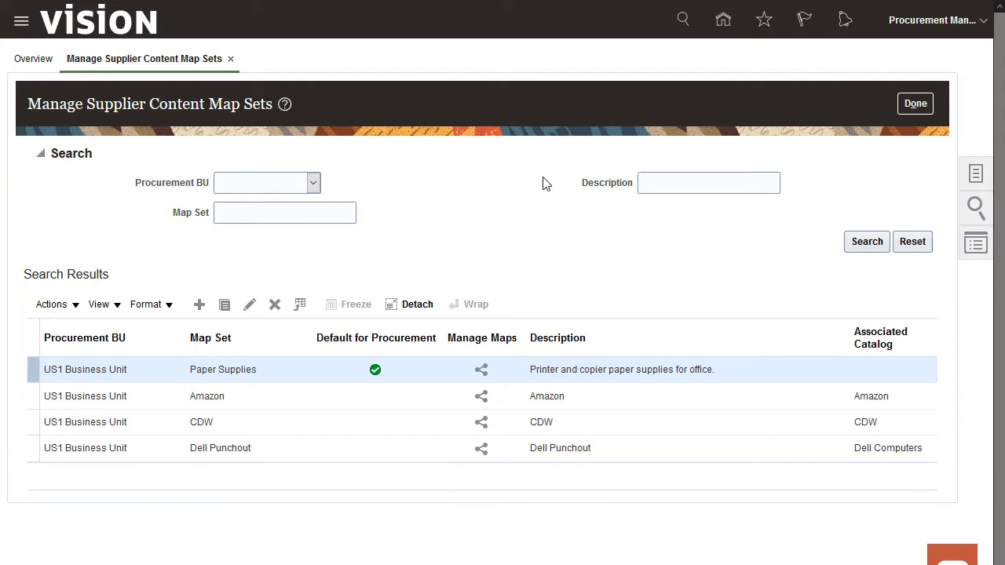
mouse_move(481, 370)
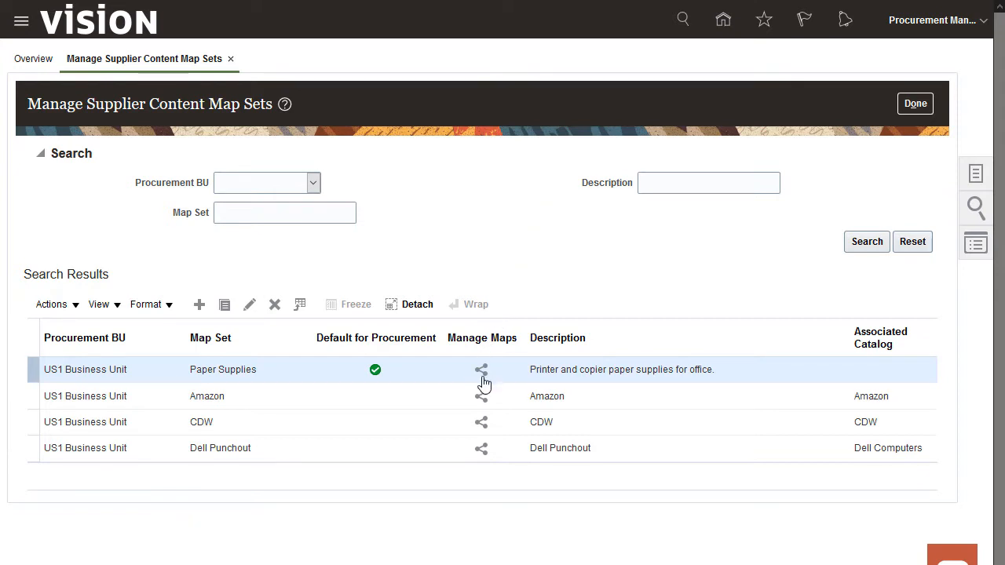
left_click(481, 370)
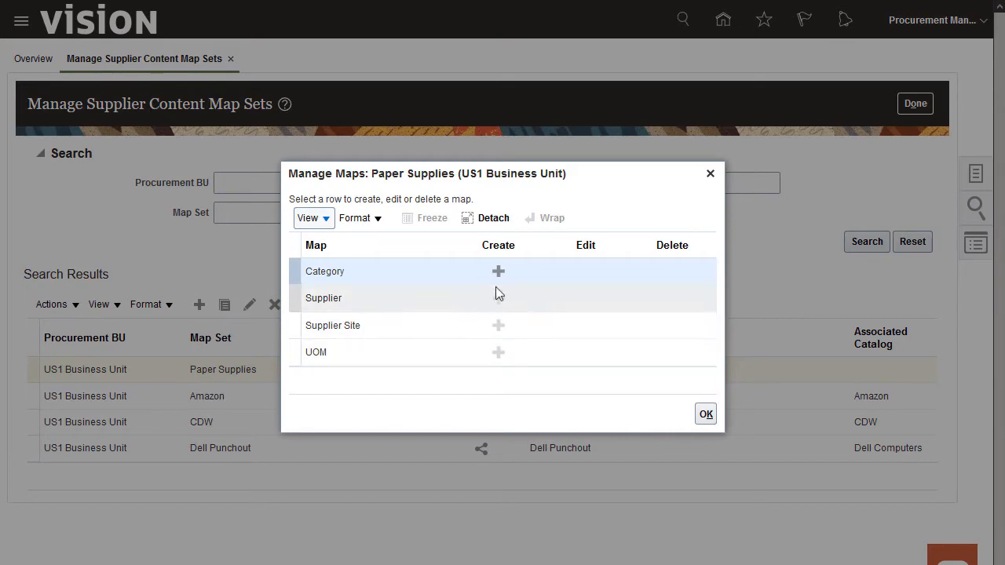
left_click(498, 271)
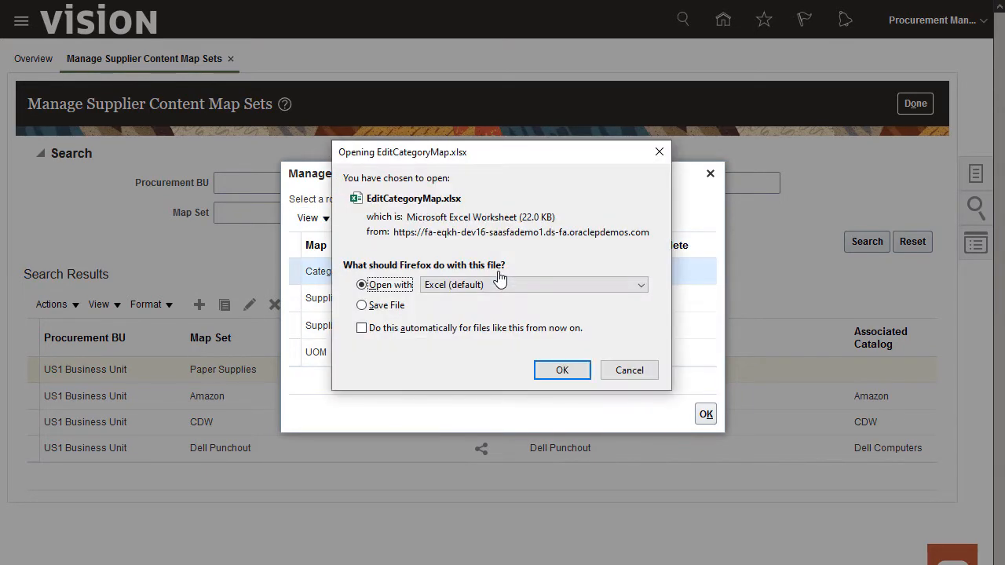
left_click(562, 370)
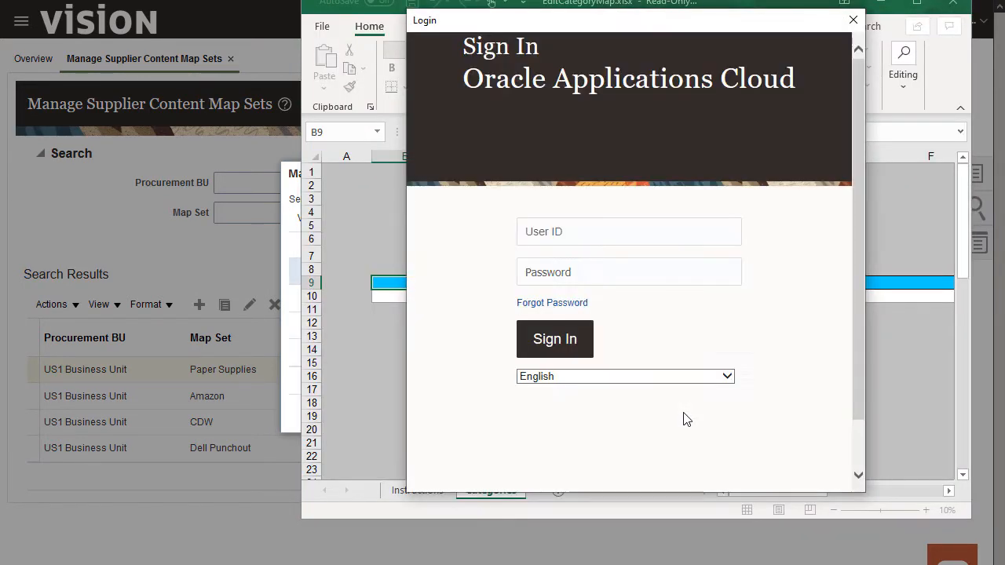
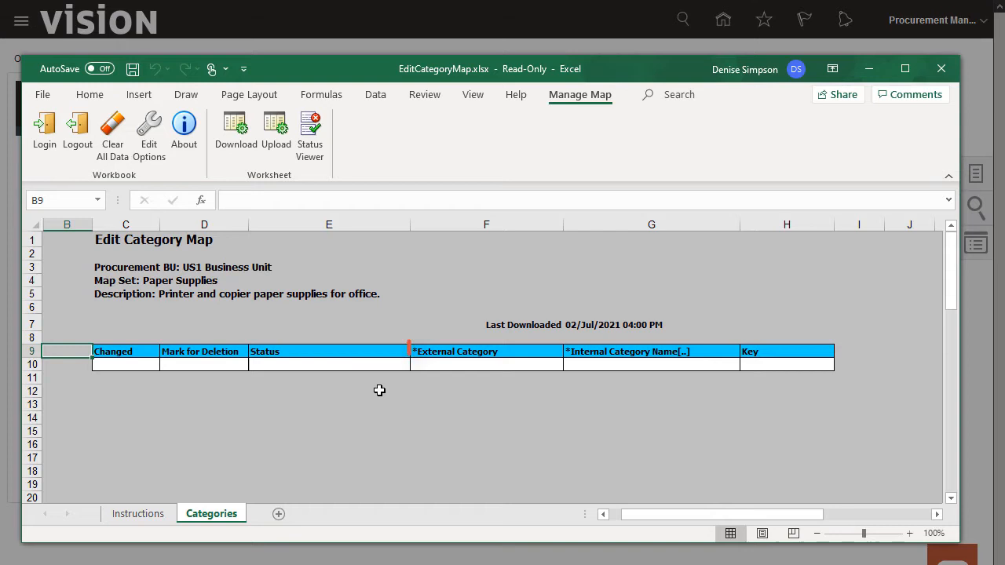
Step: Enter A4 Size Printer Paper in row 10 and assign internal category 615.00 Office Supplies
left_click(486, 362)
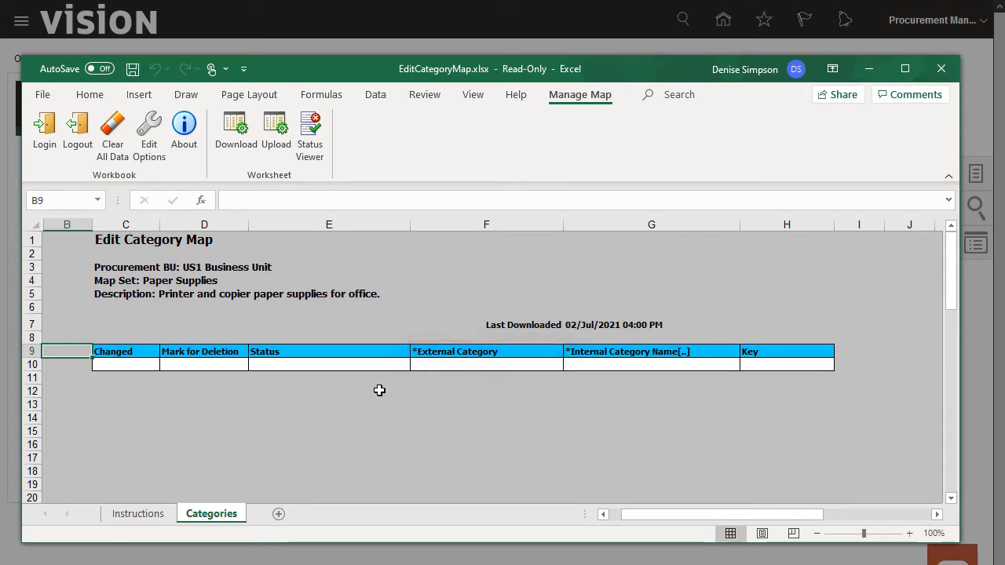
type("A")
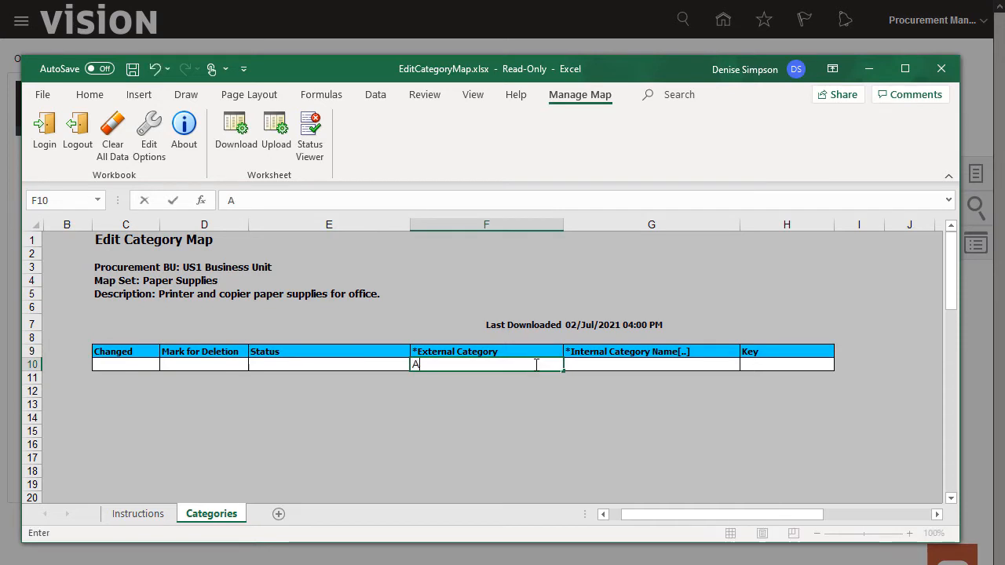
type("4 Size Printer Paper")
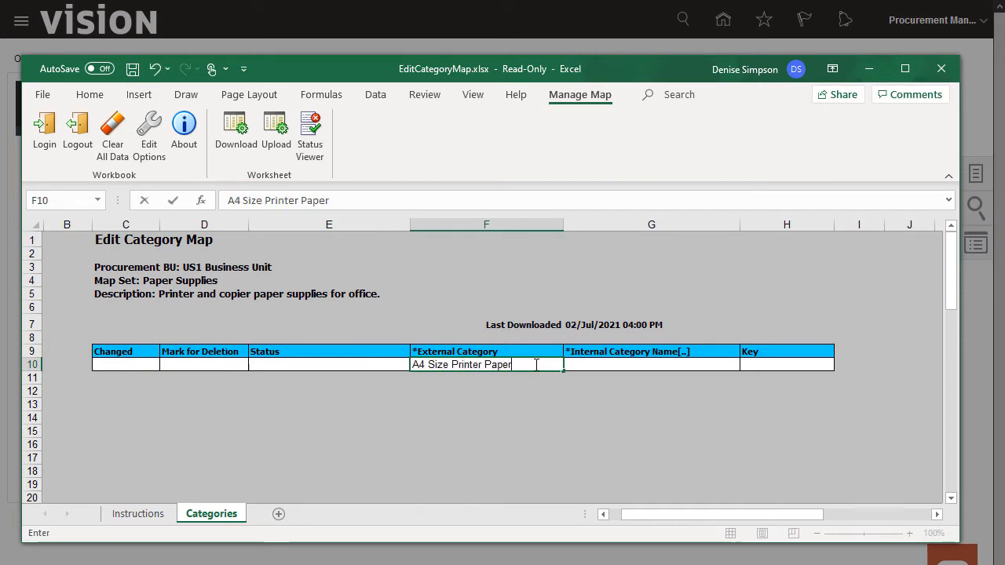
left_click(786, 364)
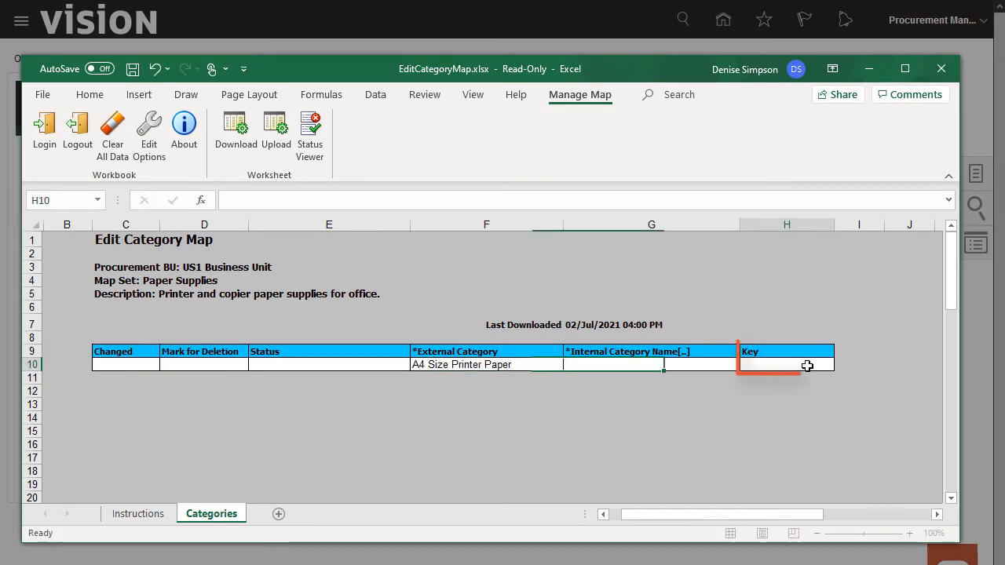
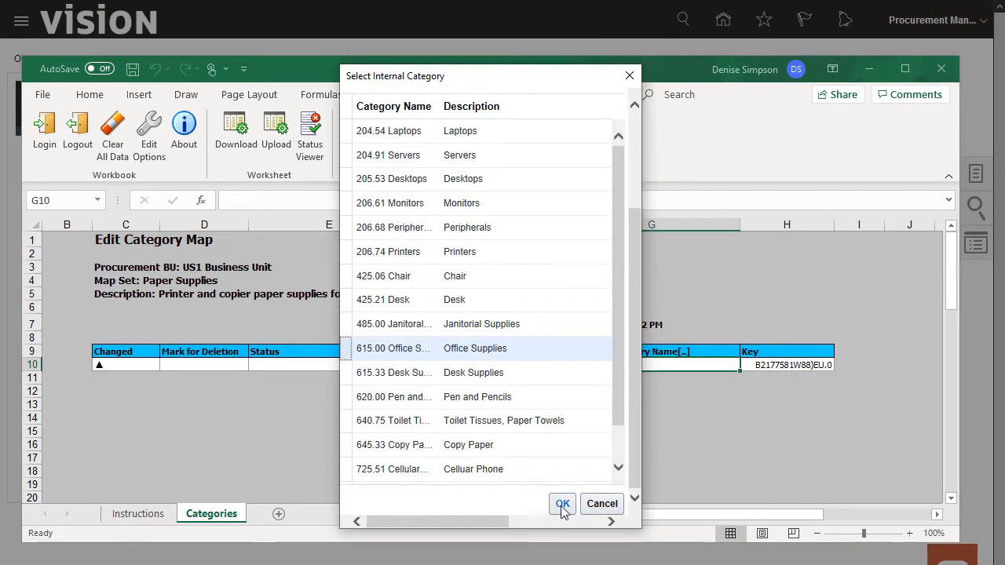
left_click(562, 503)
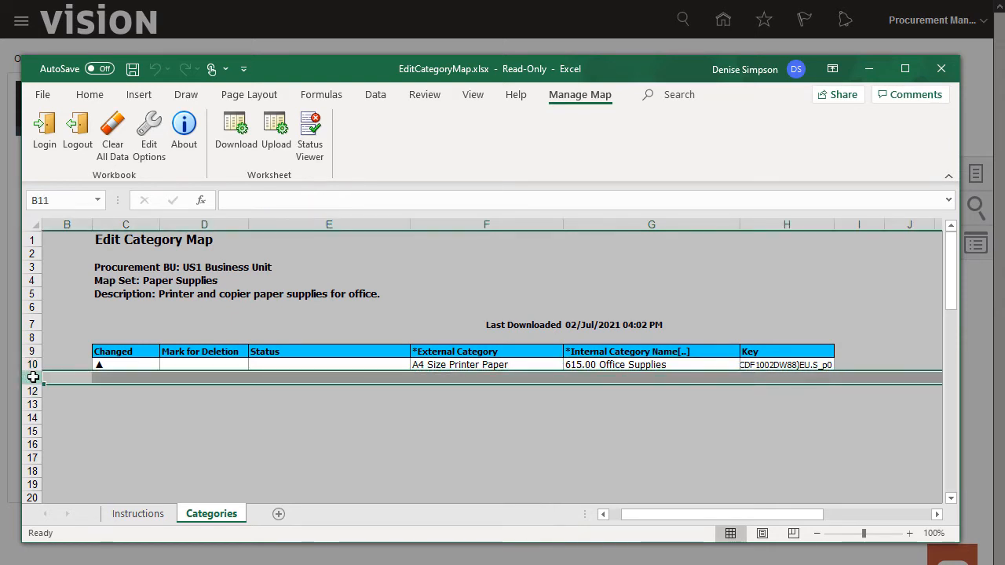
Step: Upload the A4/A5 paper mappings, continuing past failures, so all four rows insert successfully
right_click(33, 378)
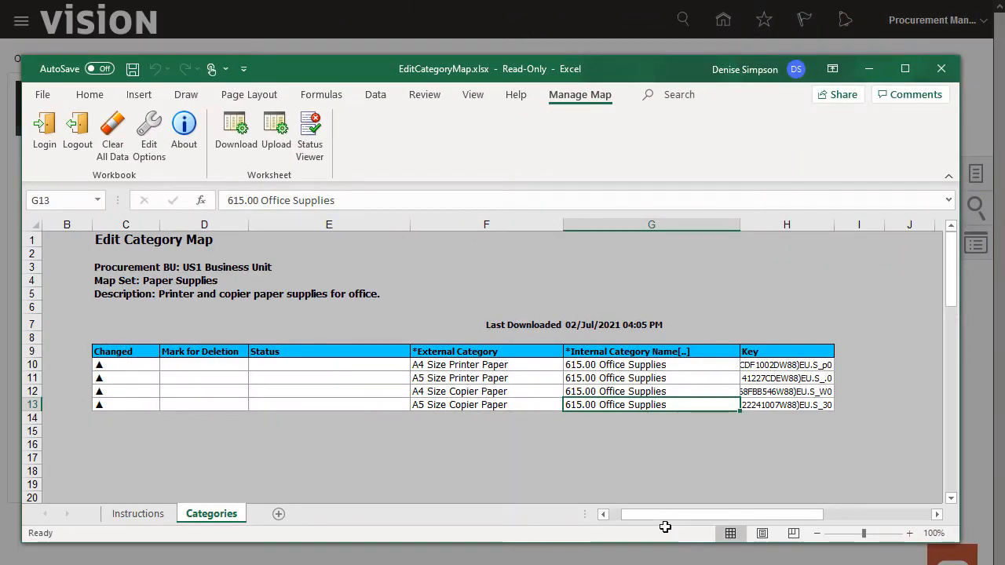
left_click(276, 130)
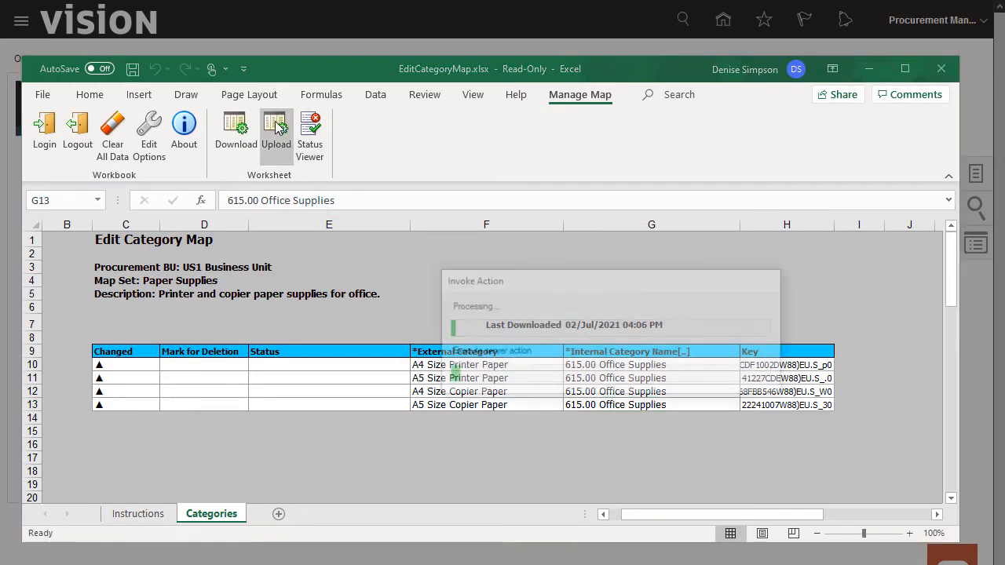
left_click(275, 129)
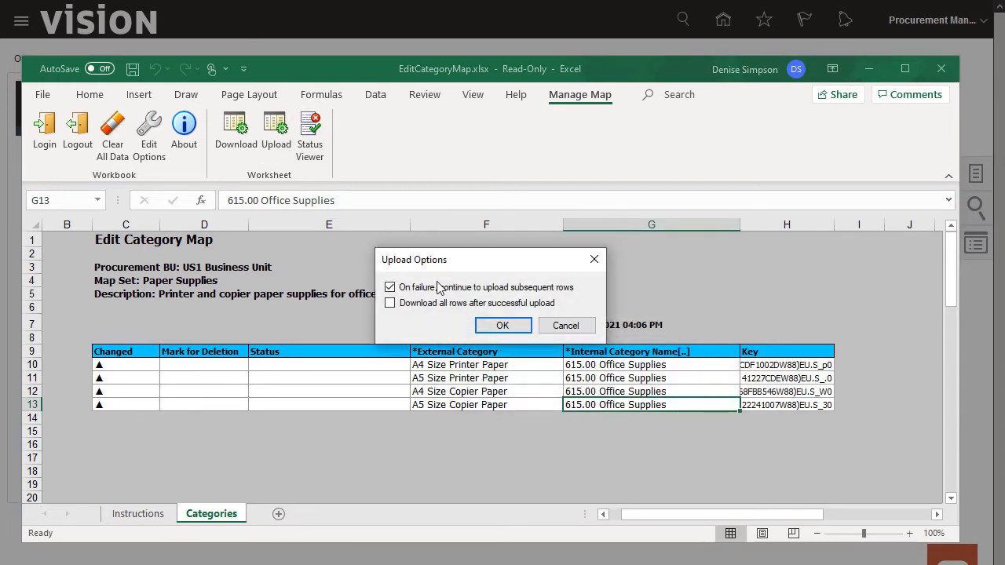
left_click(502, 325)
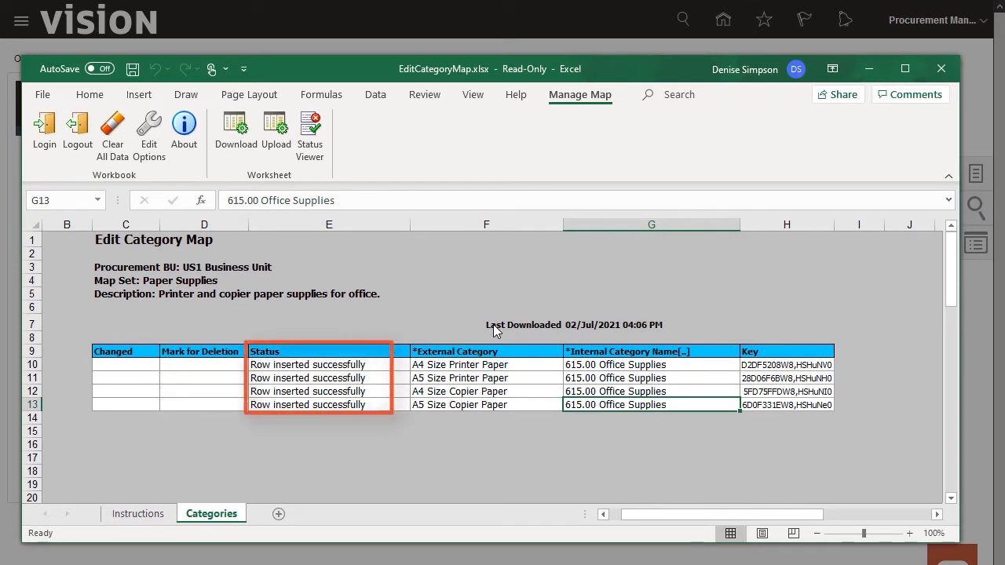
mouse_move(490, 310)
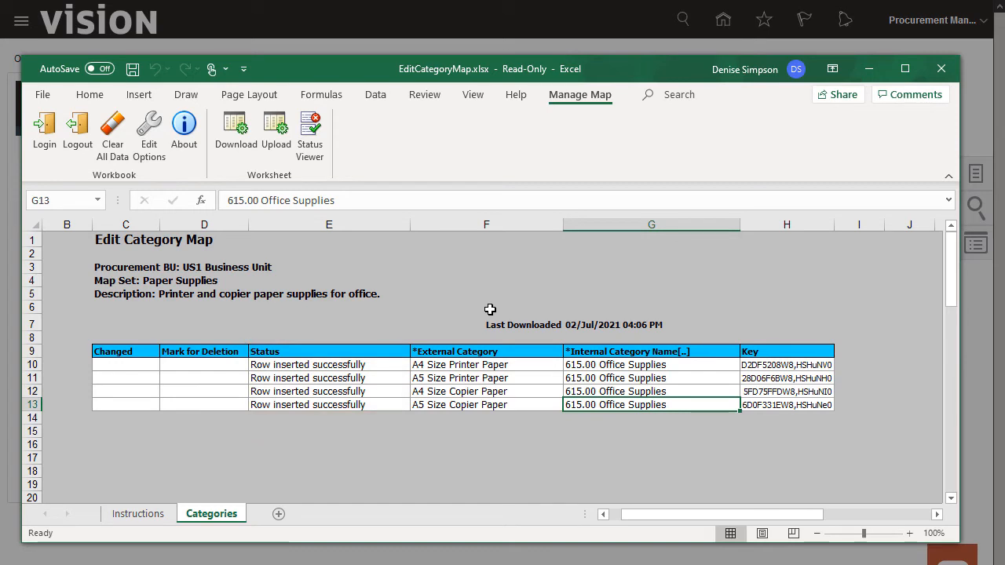
mouse_move(235, 129)
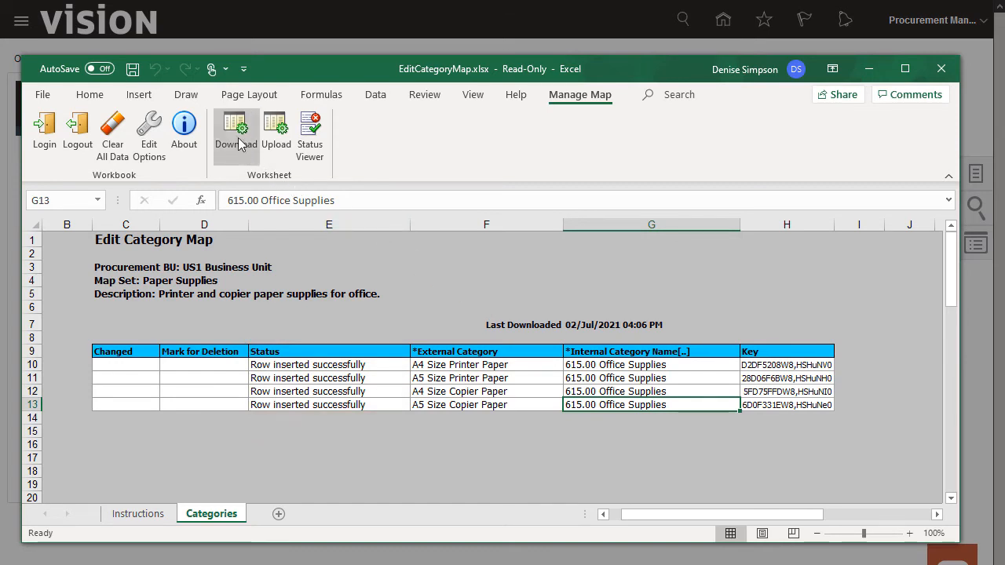
Step: Download the maps, delete the A5 Size Printer Paper row, upload, and close Excel without saving
left_click(236, 130)
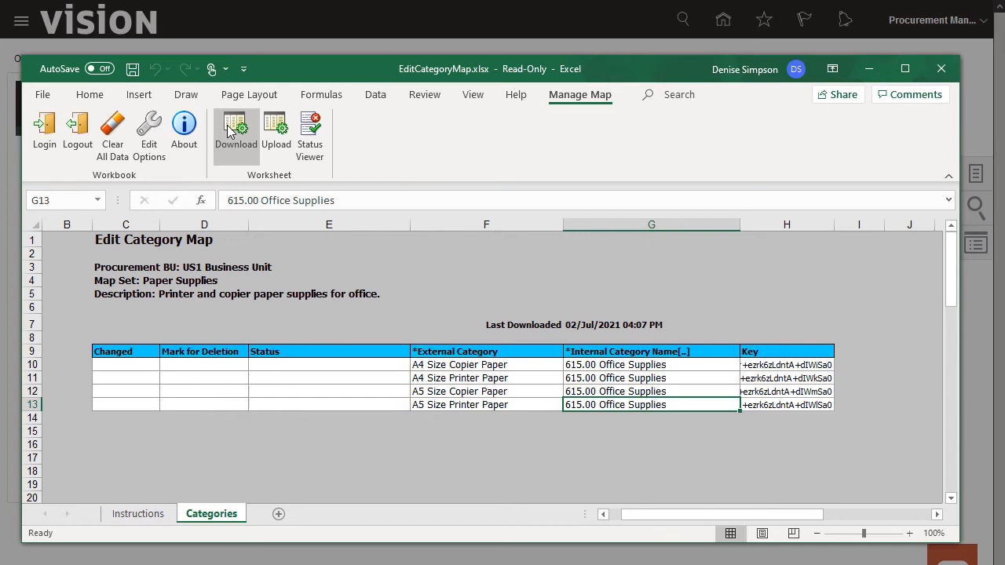
left_click(203, 405)
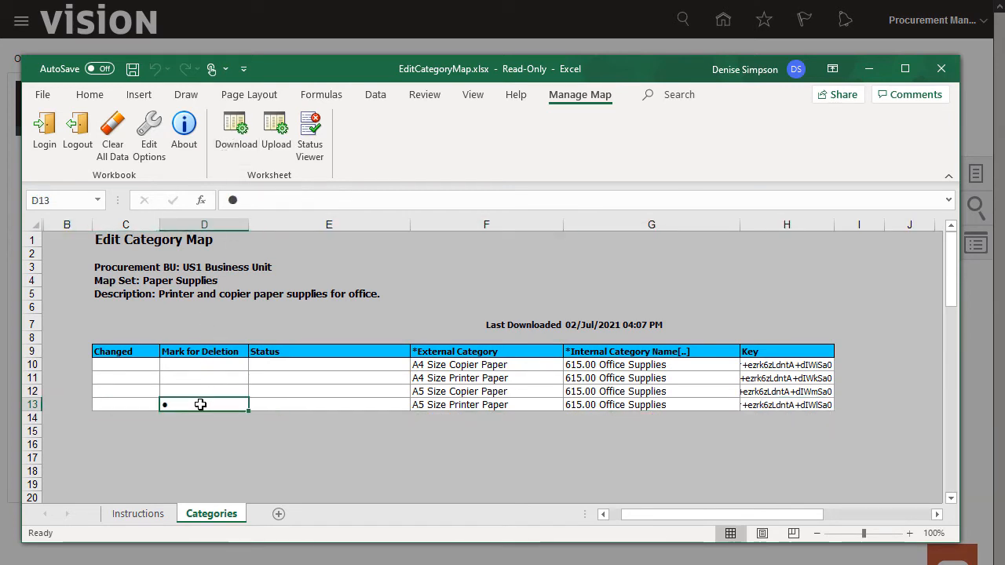
left_click(205, 405)
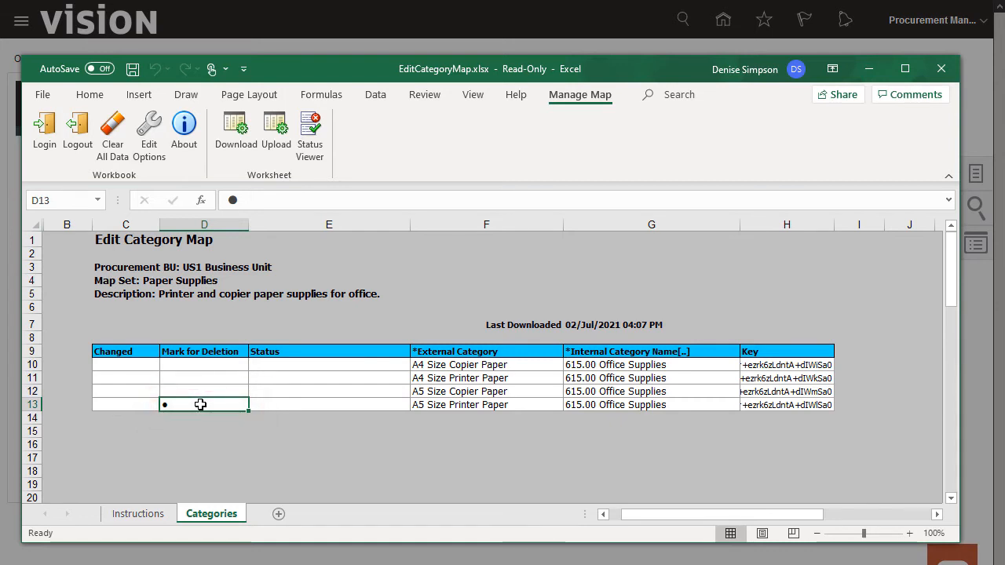
left_click(275, 129)
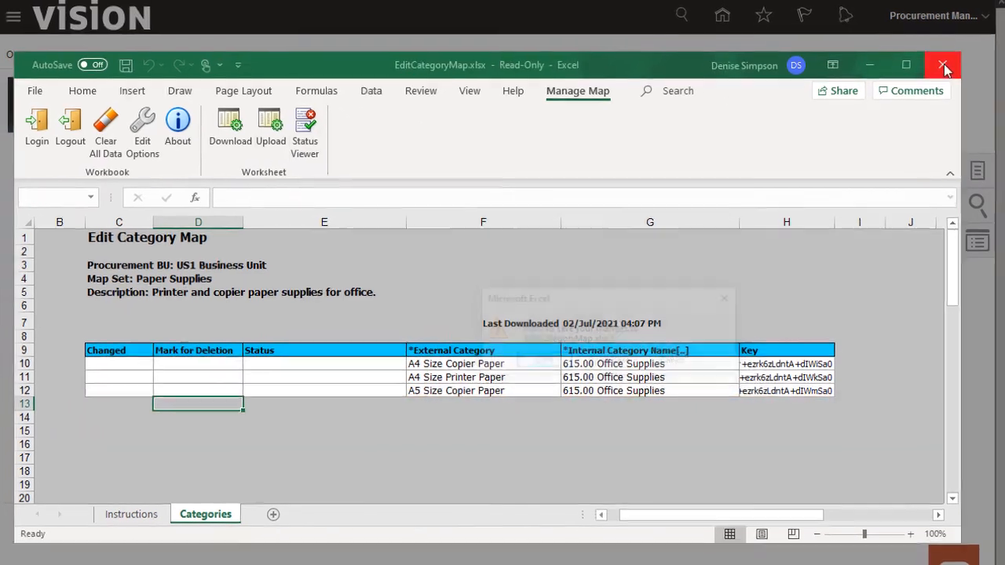
left_click(943, 65)
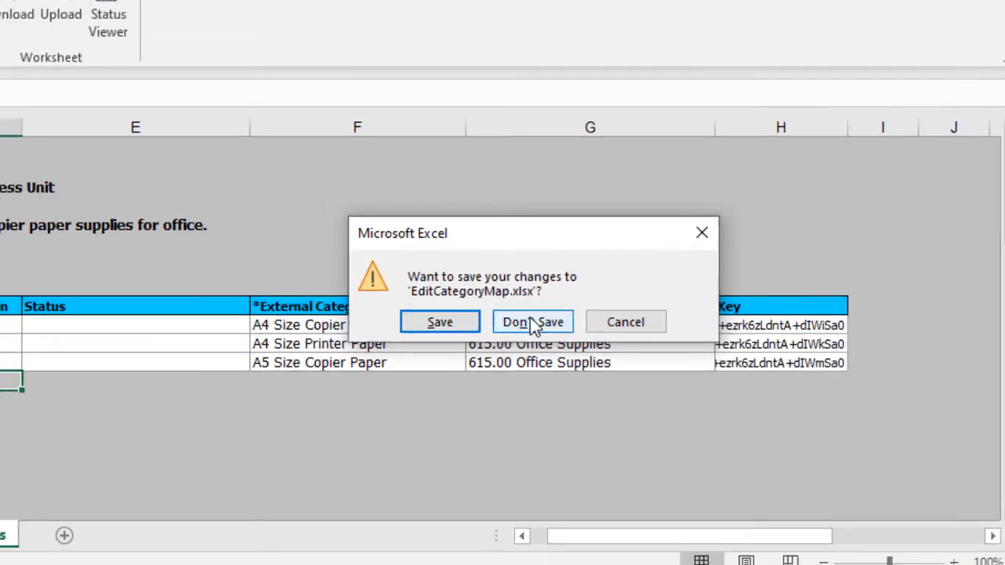
left_click(532, 322)
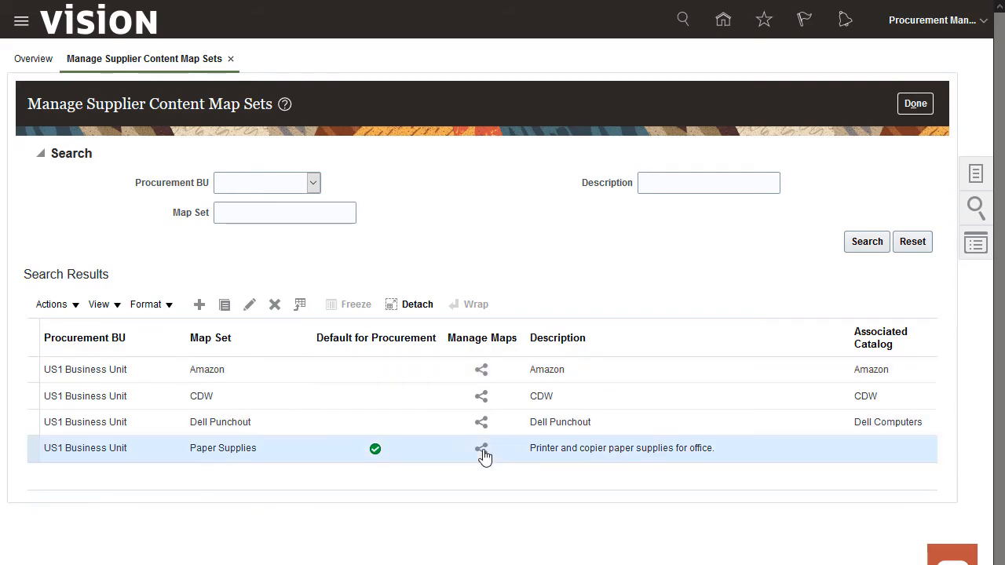
Step: Reopen the Paper Supplies map in Excel, insert row 13, and enter A5 Size Copier Paper
left_click(481, 449)
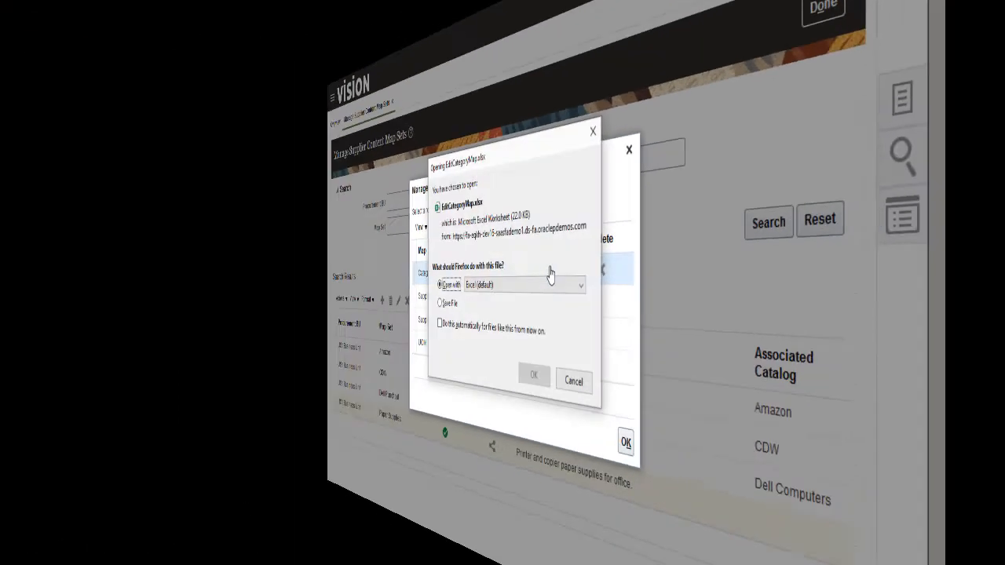
left_click(533, 373)
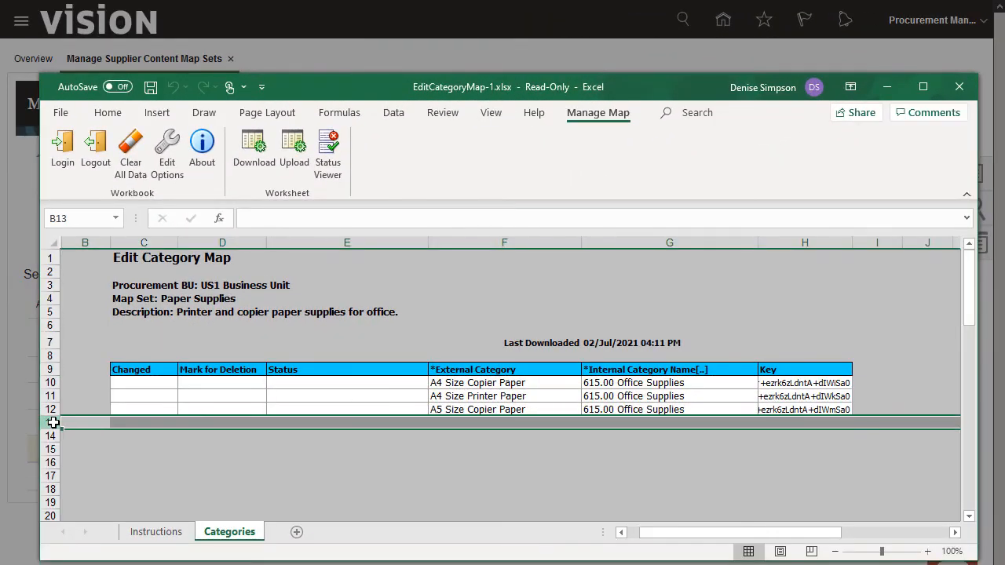
right_click(52, 423)
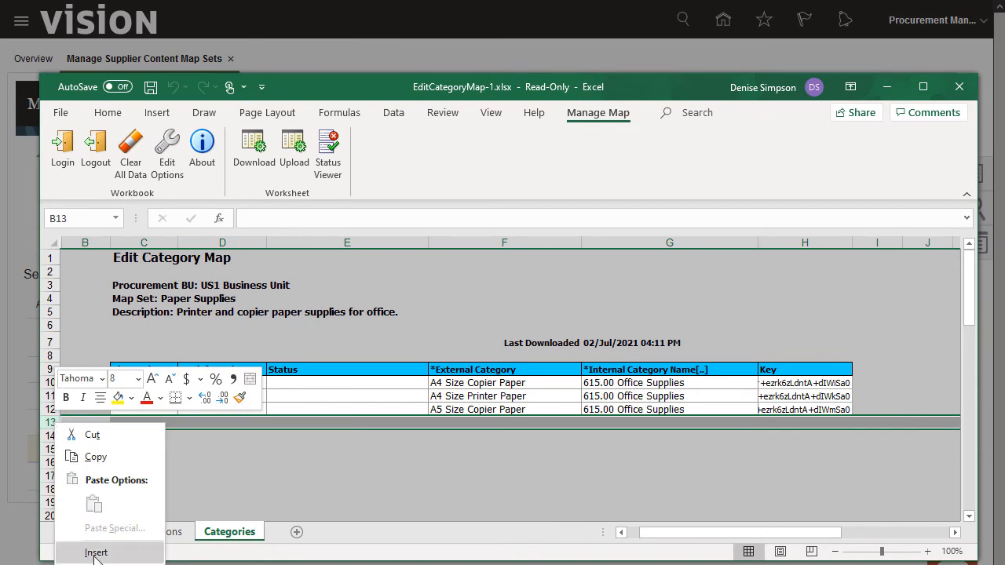
left_click(96, 553)
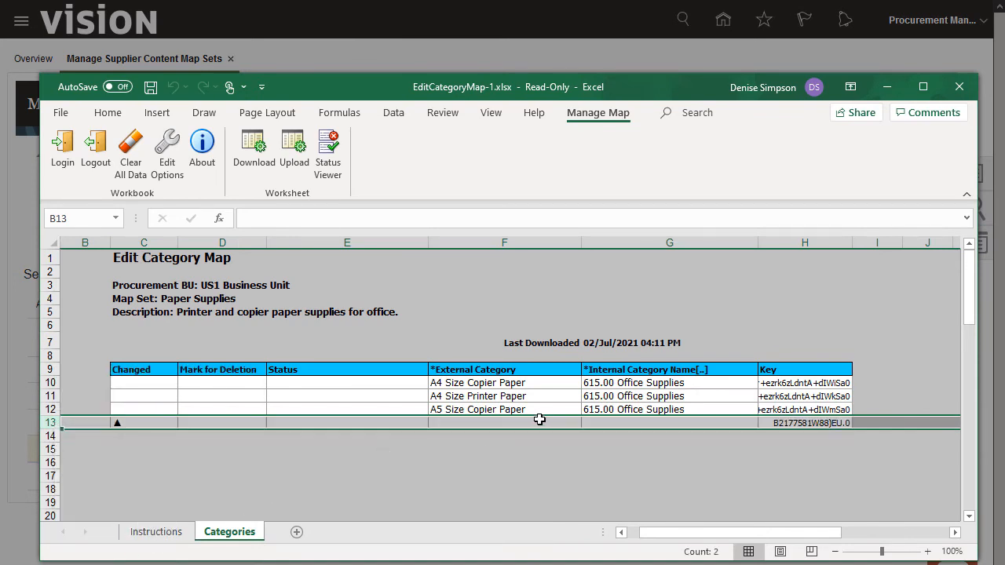
type("A")
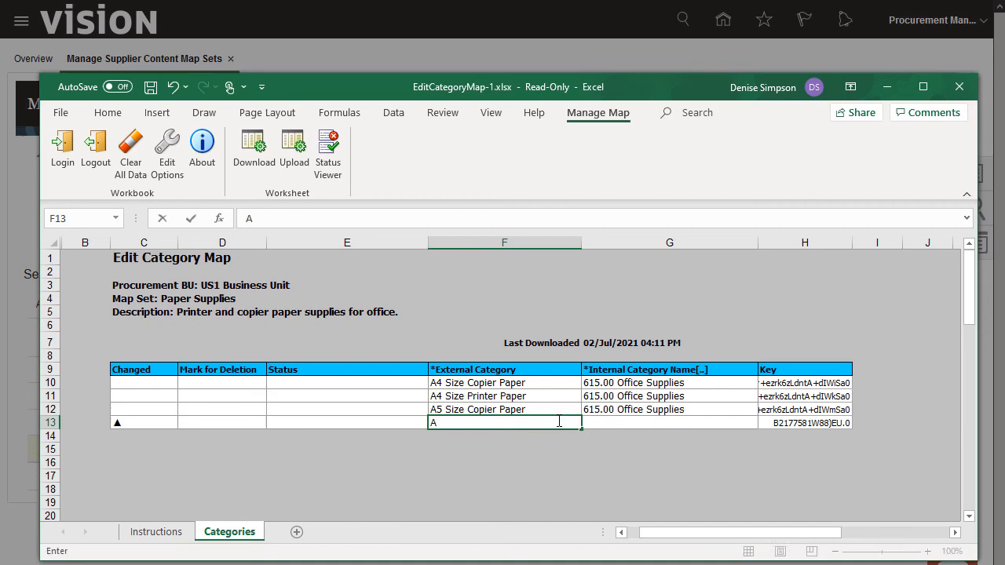
type("5 Size Copier Paper")
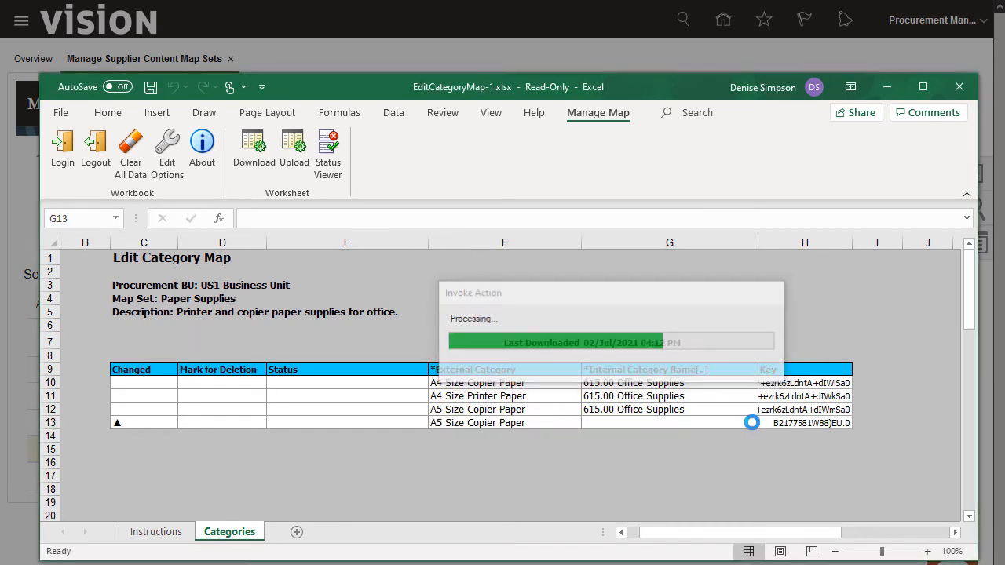
Step: Change row 13 to A5 Size Printer Paper mapped to 615.00 Office Supplies and close Status Viewer
left_click(328, 149)
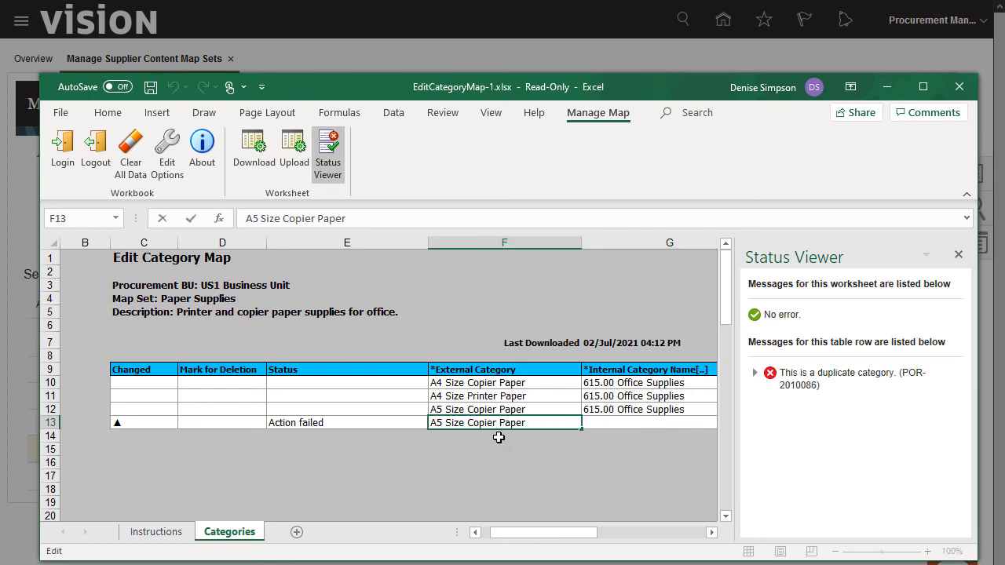
type("A5 Size Printer Paper")
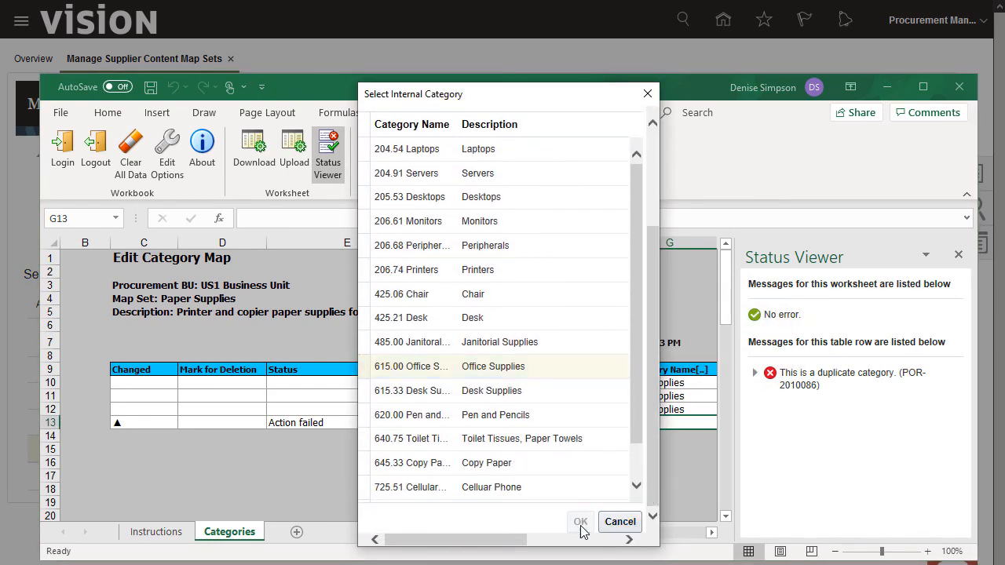
left_click(581, 522)
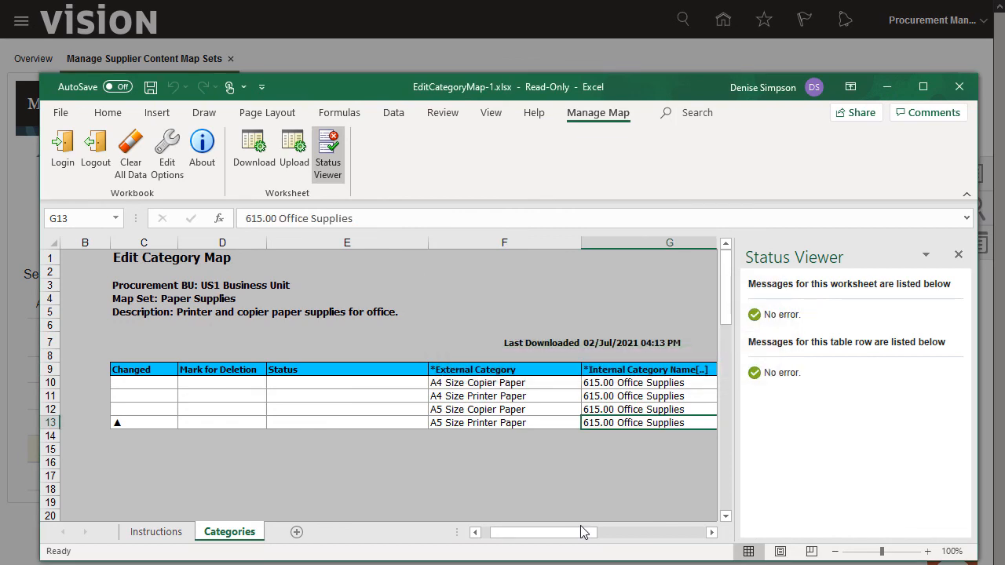
left_click(958, 254)
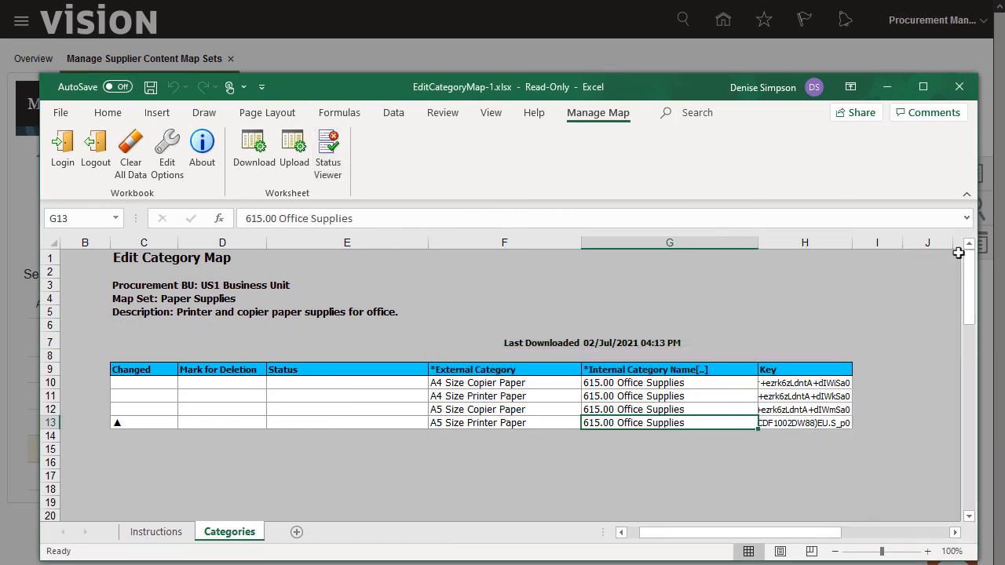